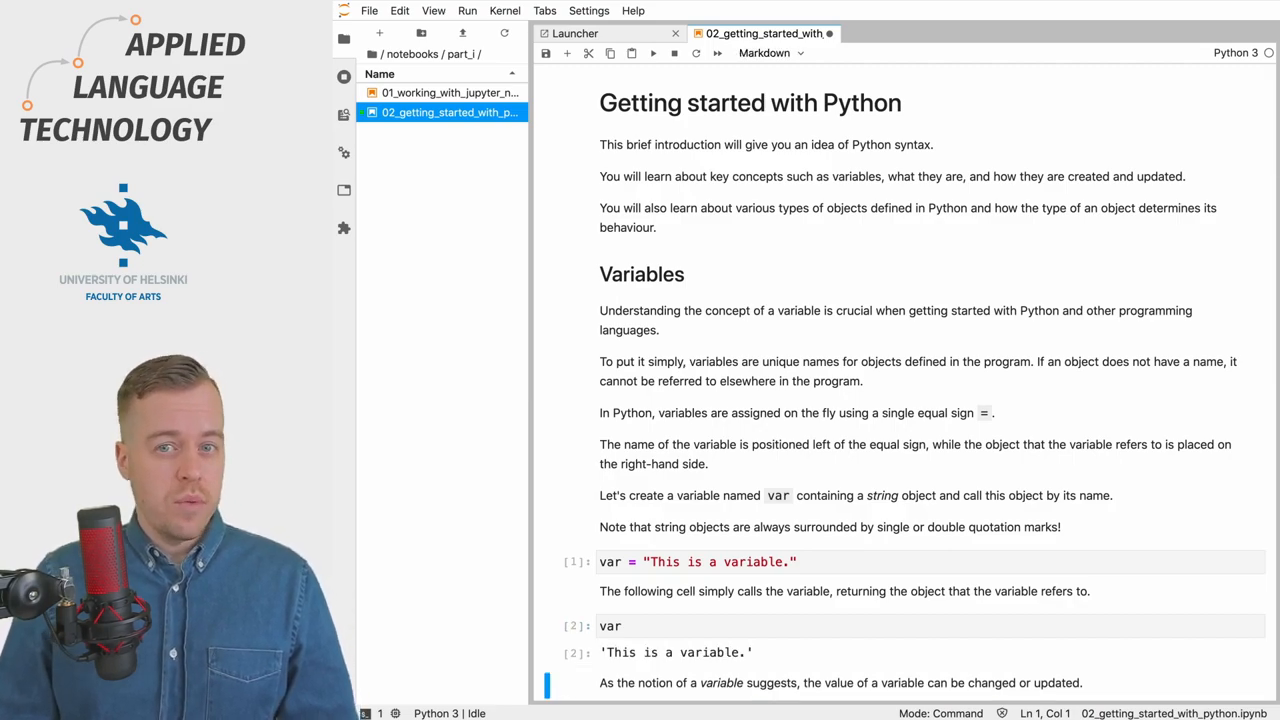
Step: Run the cells that reassign var to the new sentence, display it, and set var to None
scroll("down", 3)
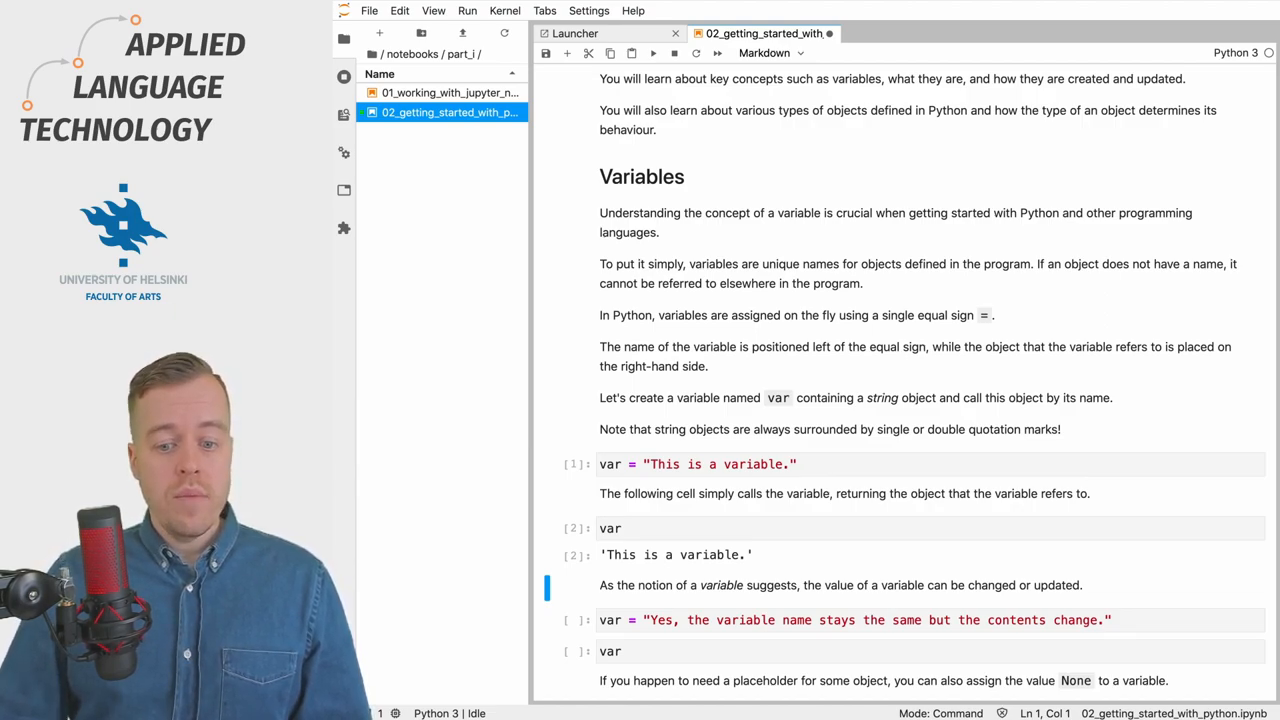
scroll("down", 3)
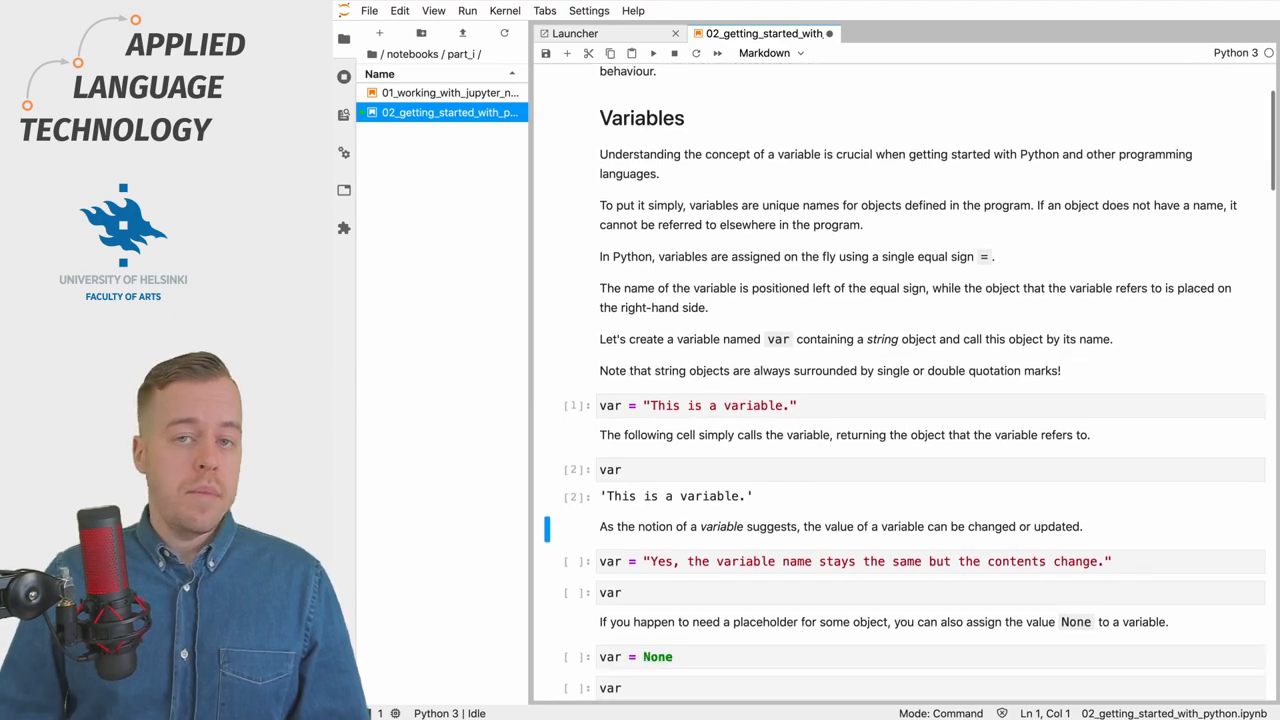
scroll("down", 3)
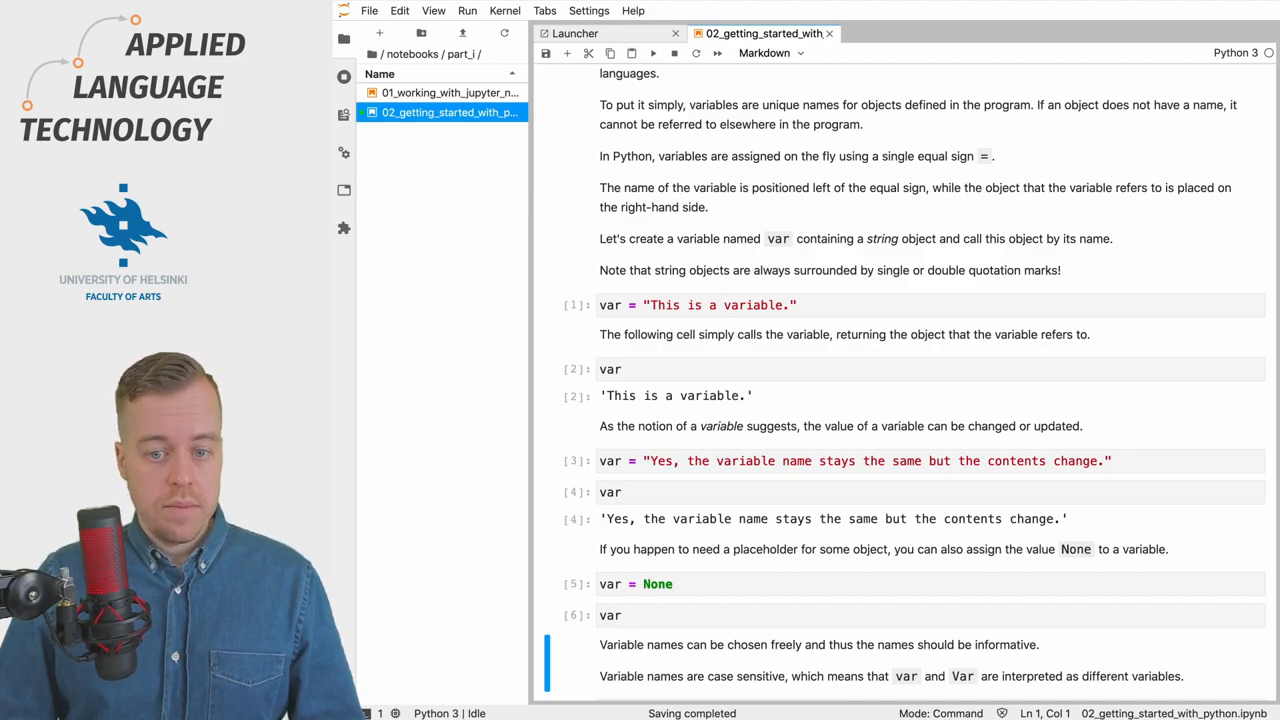
Step: Run var (no output) and the capitalised Var cell, which raises a NameError traceback
scroll("up", 3)
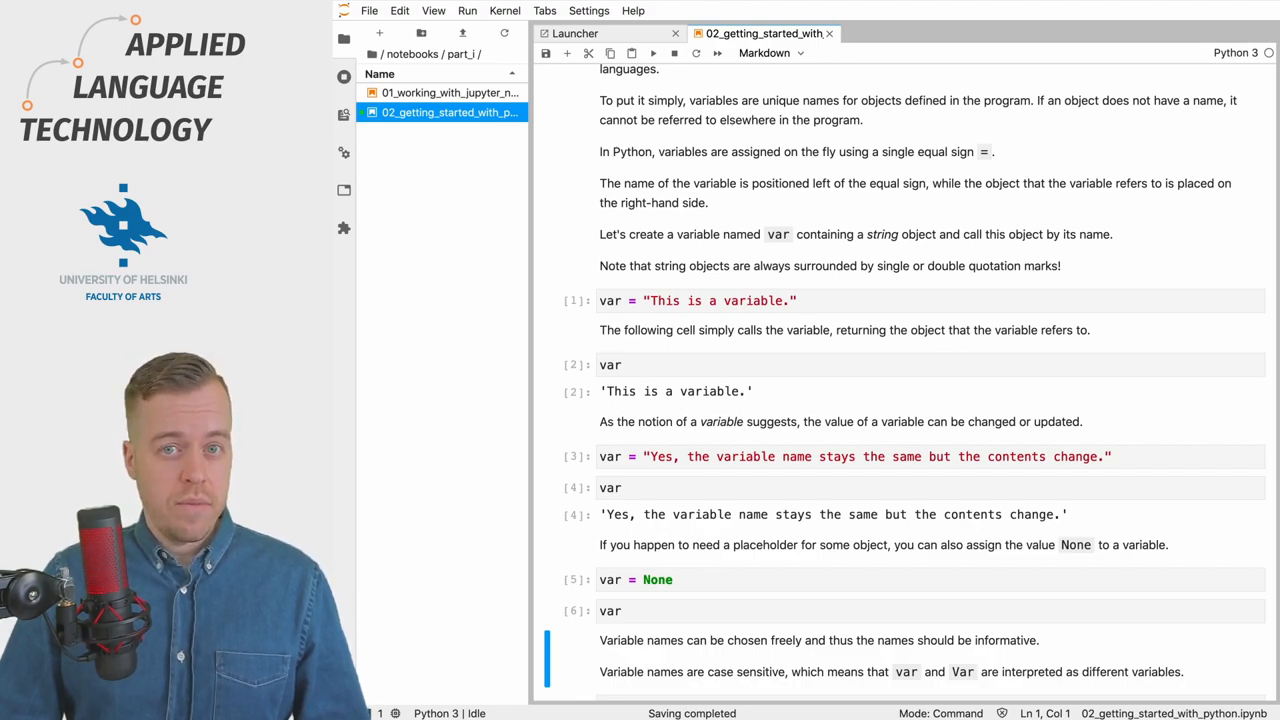
scroll("down", 3)
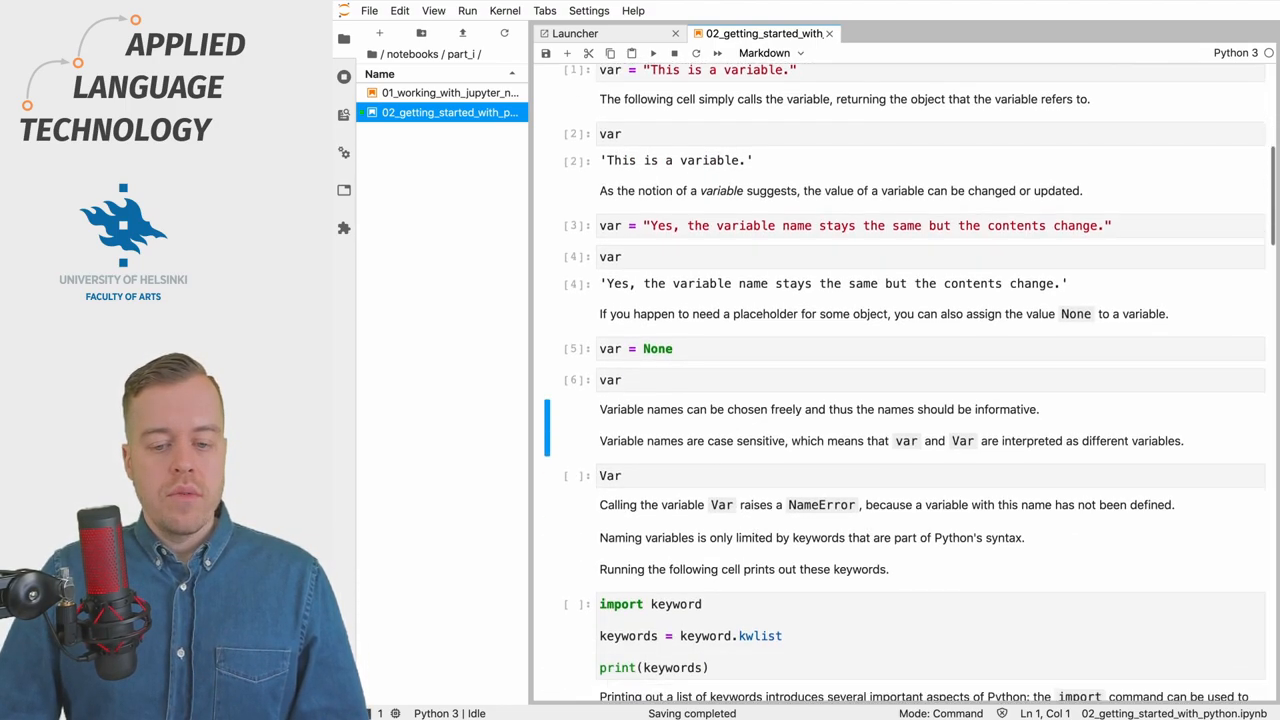
scroll("down", 3)
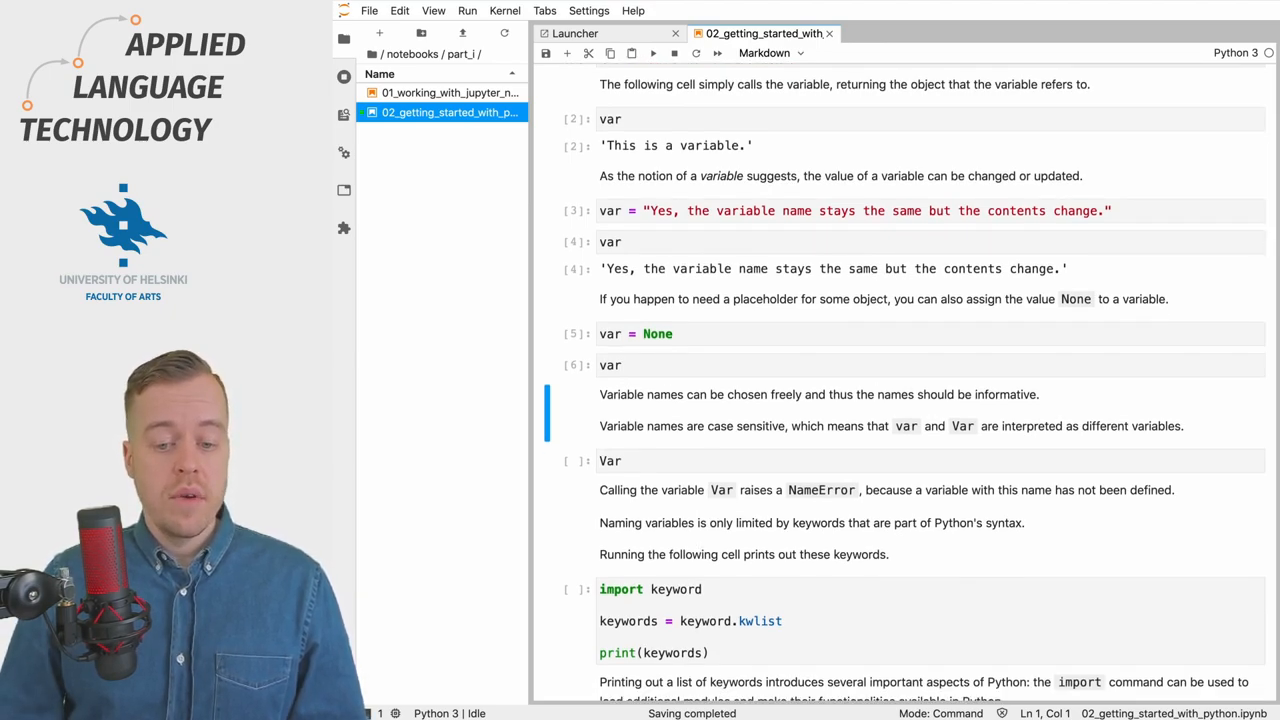
left_click(610, 460)
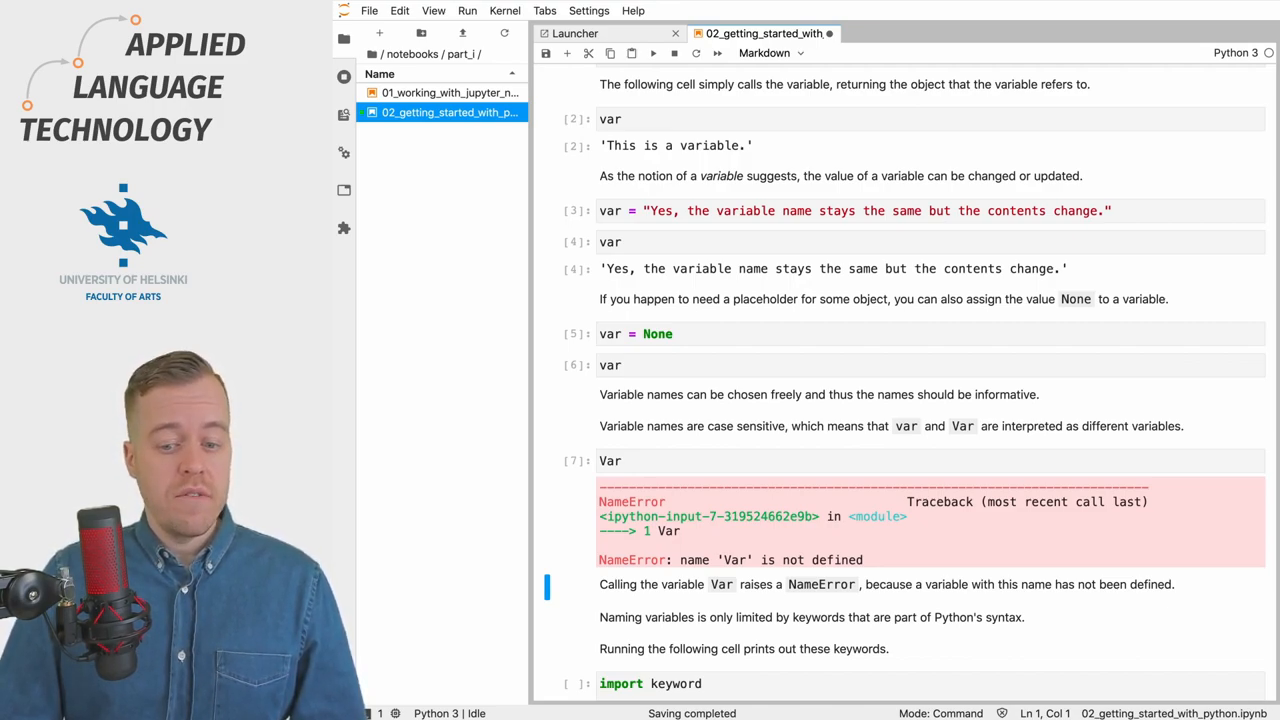
scroll("down", 3)
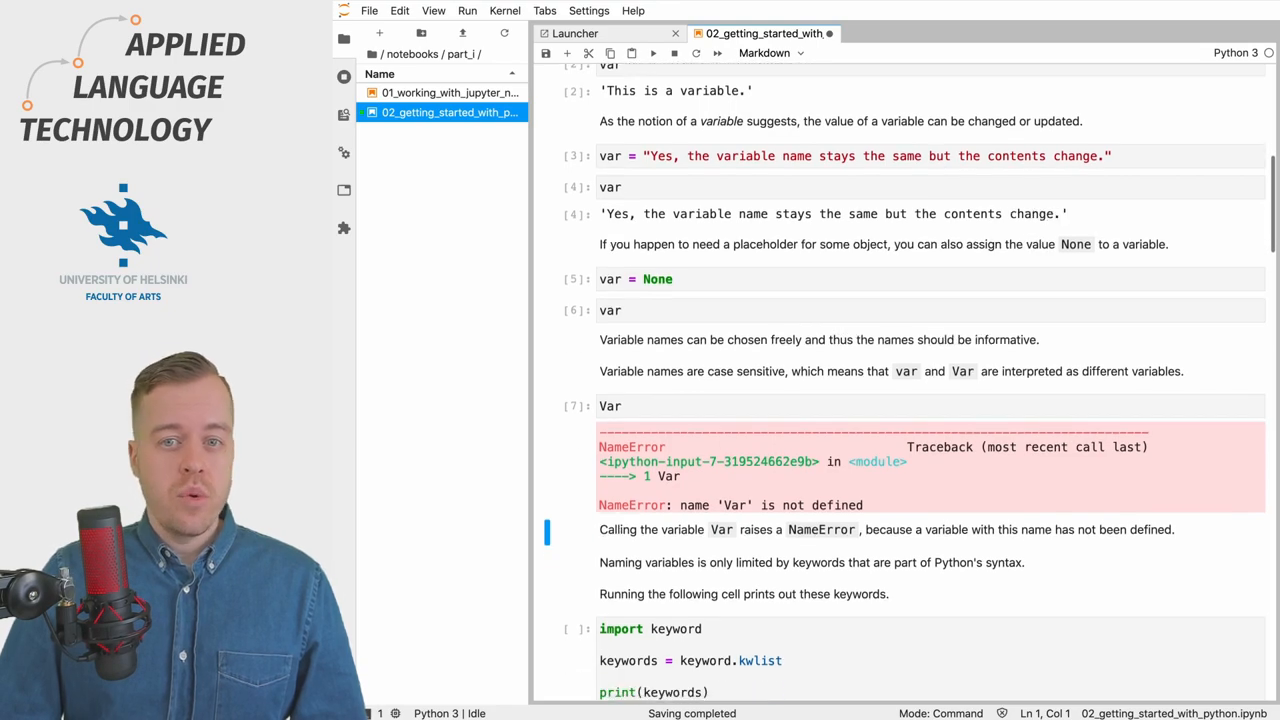
Step: Run the import keyword cell so the full list of Python reserved keywords prints
scroll("down", 3)
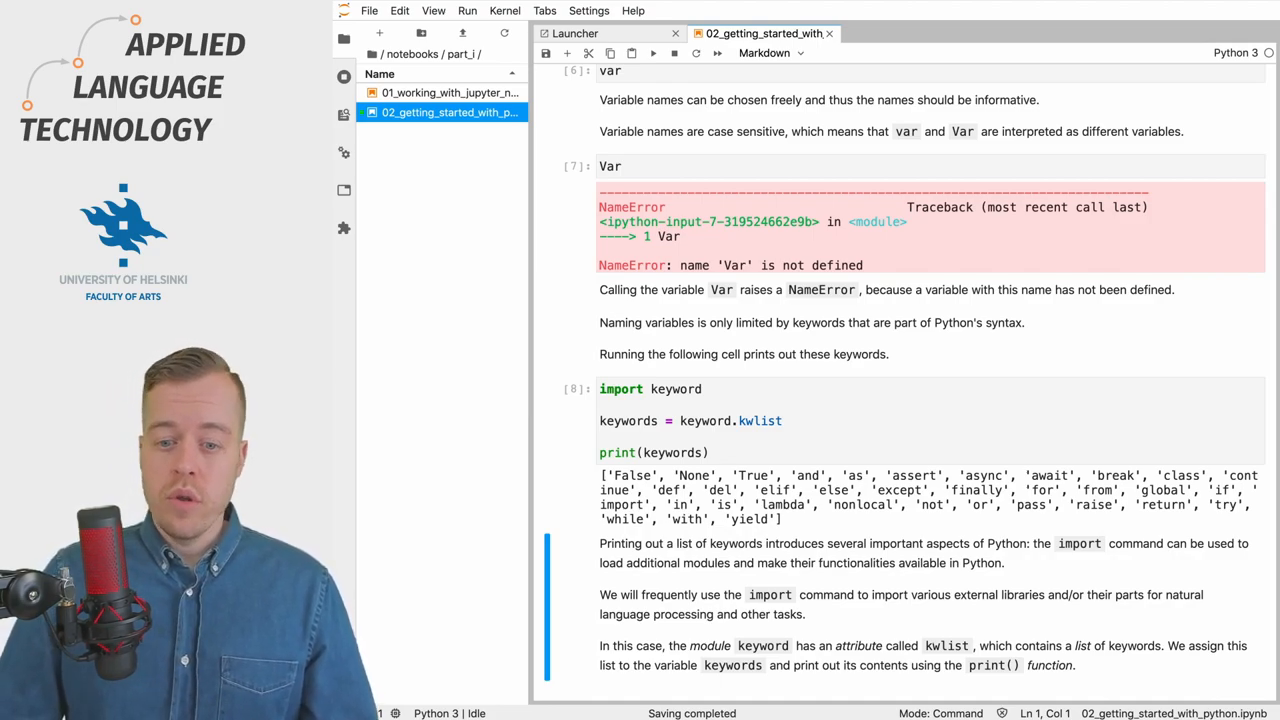
scroll("down", 3)
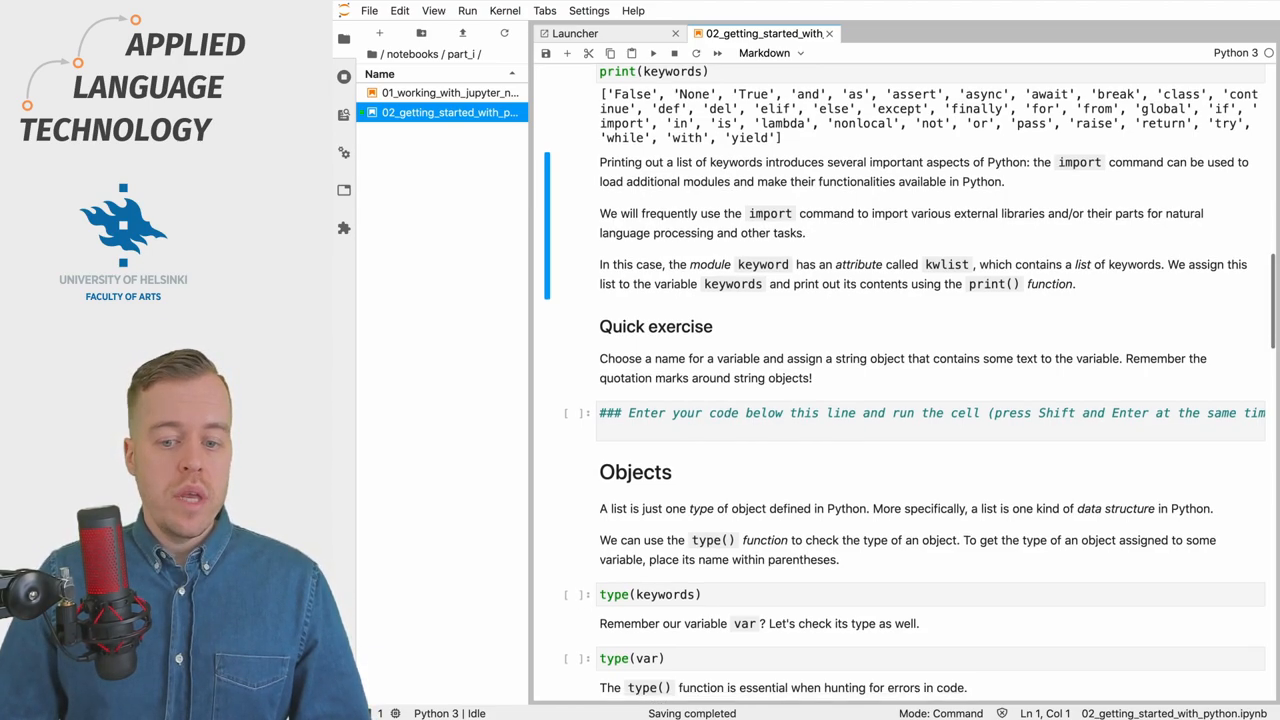
Step: Run type(keywords) and type(var), getting list and NoneType
scroll("down", 3)
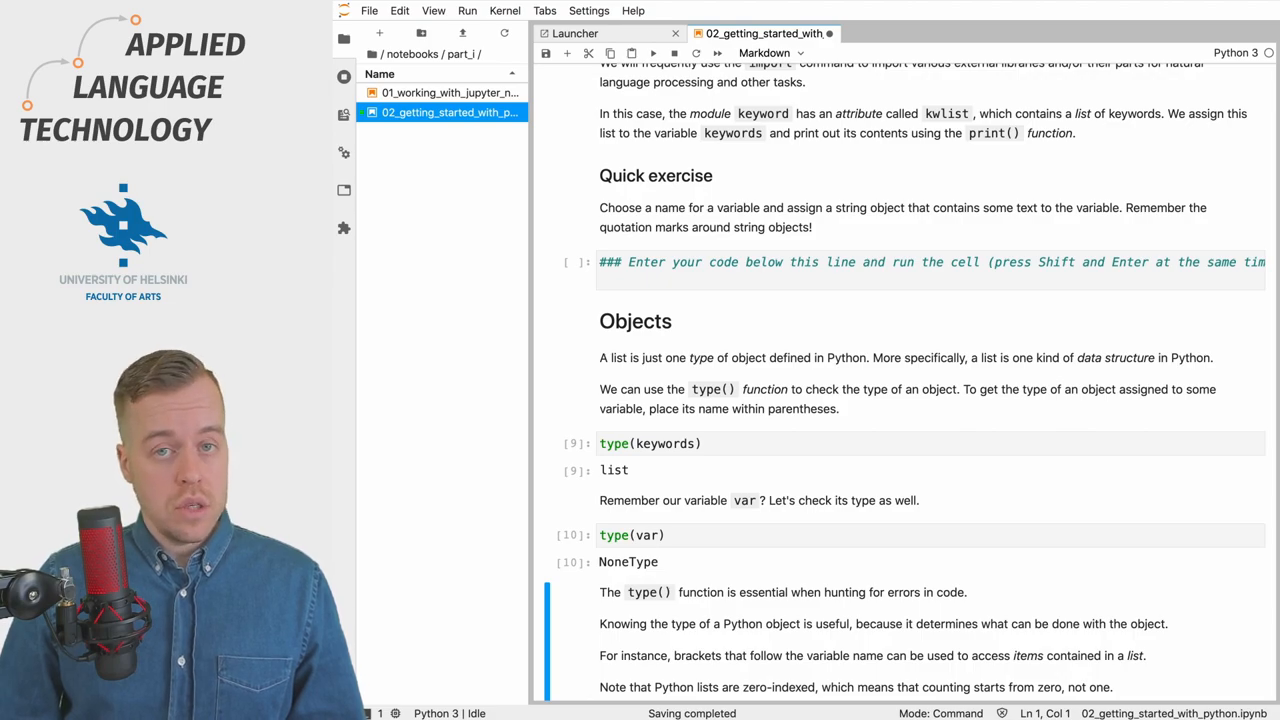
scroll("down", 3)
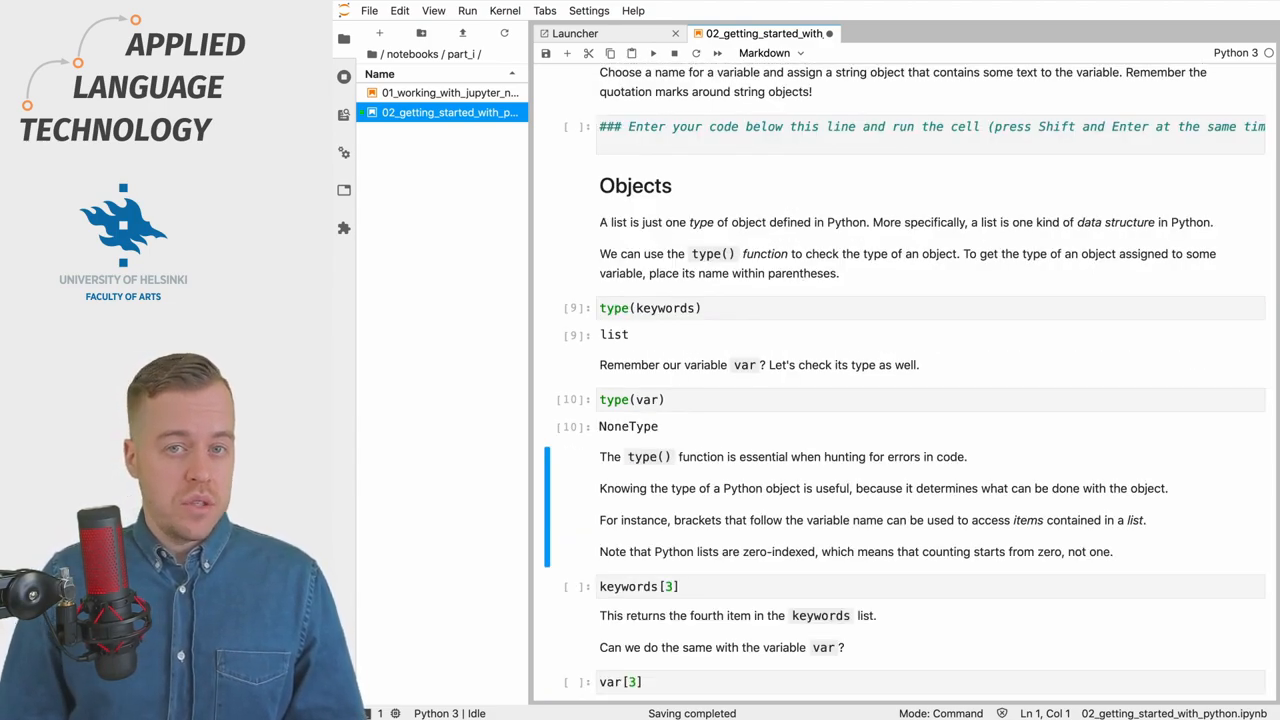
Step: Run keywords[3] giving 'and', var[3] raising a TypeError, and type(keywords[3]) giving str
scroll("down", 3)
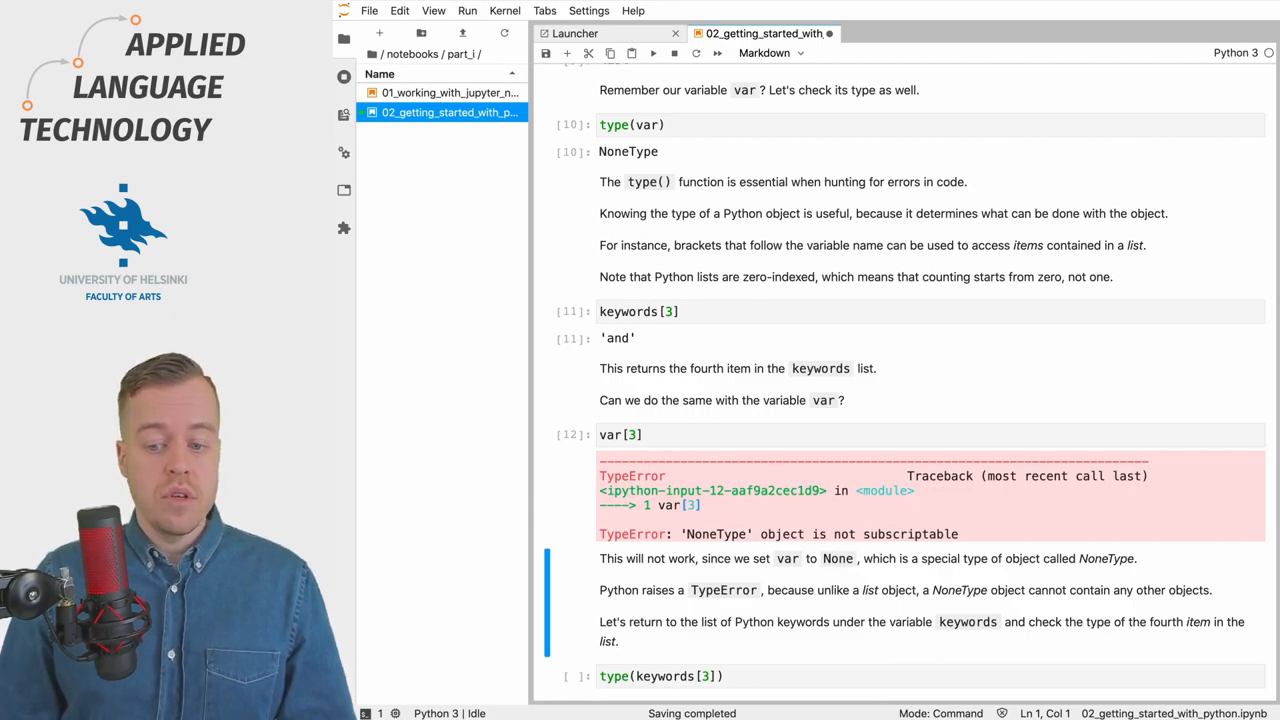
scroll("down", 3)
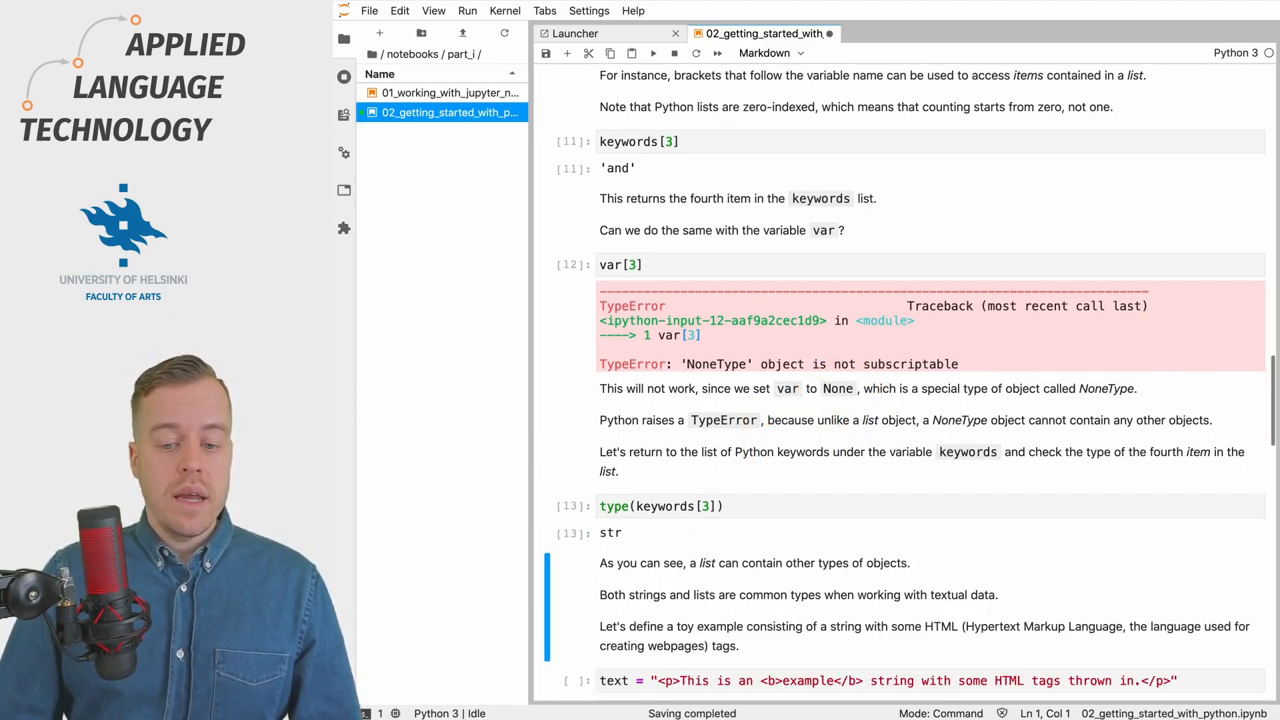
scroll("down", 3)
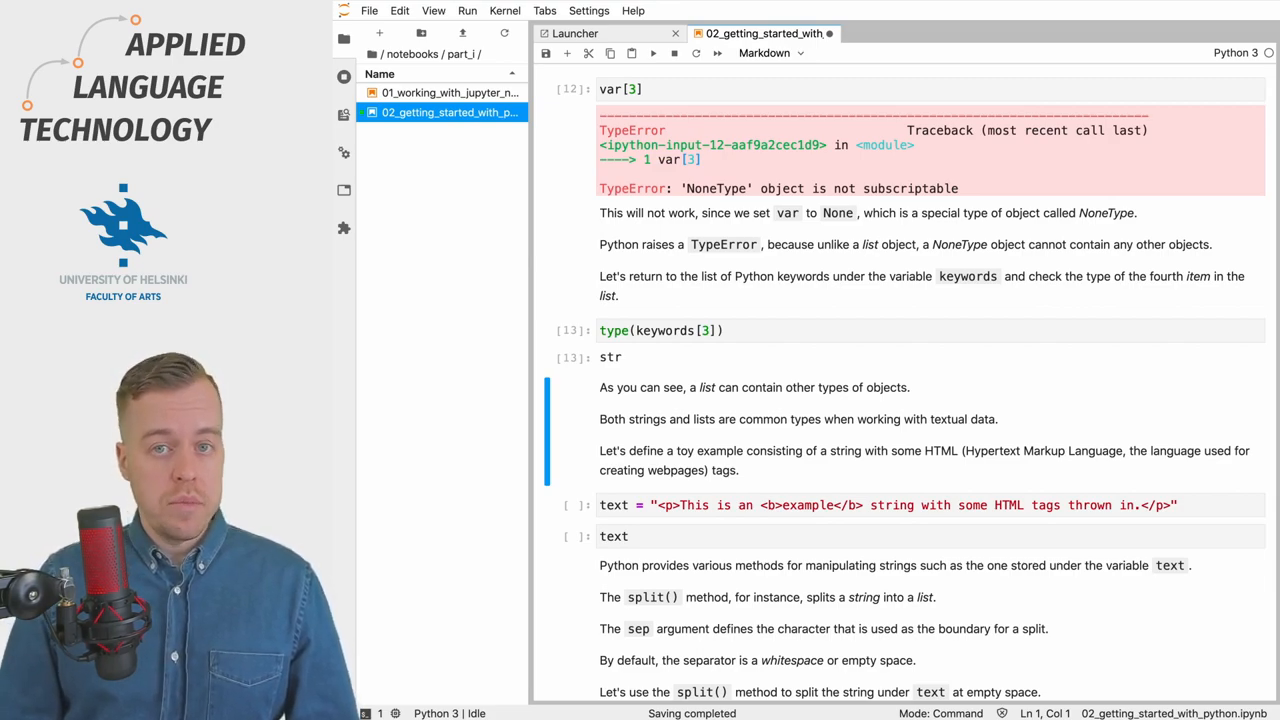
Step: Assign the toy HTML string to text and echo its value back
scroll("up", 3)
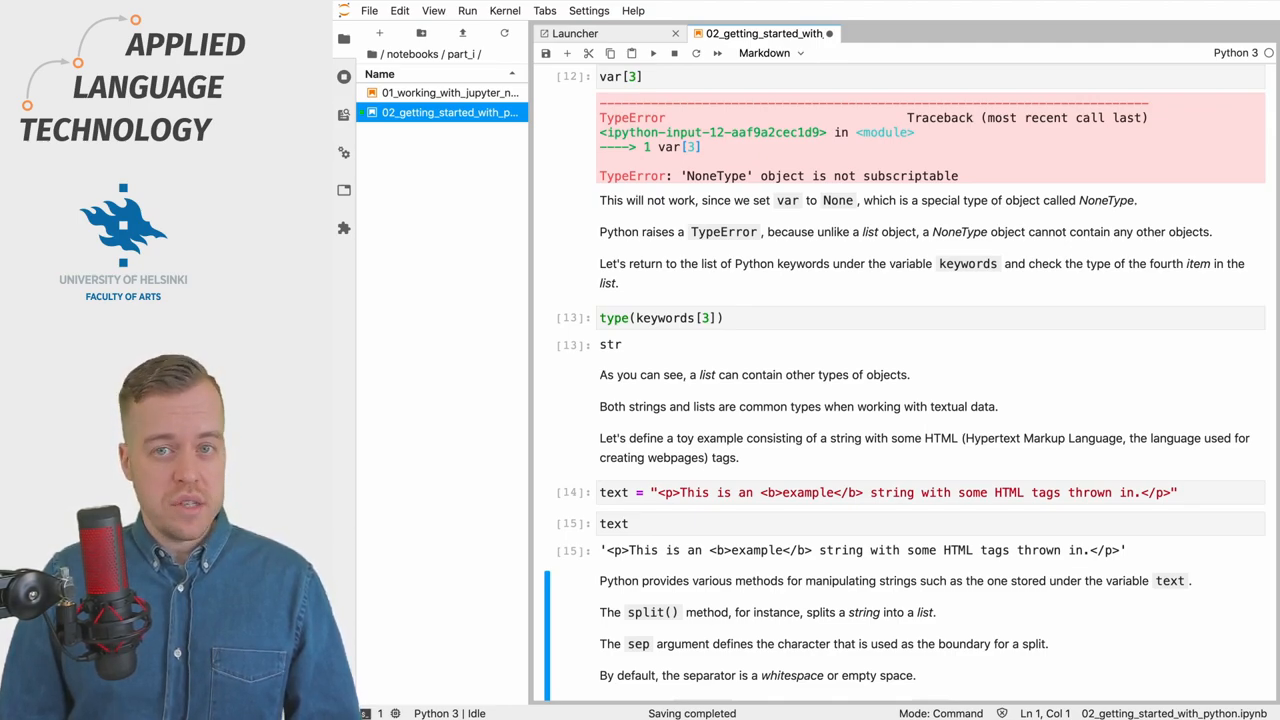
Step: Run tokens = text.split(sep=' '), show tokens, and split text at '<'
scroll("down", 3)
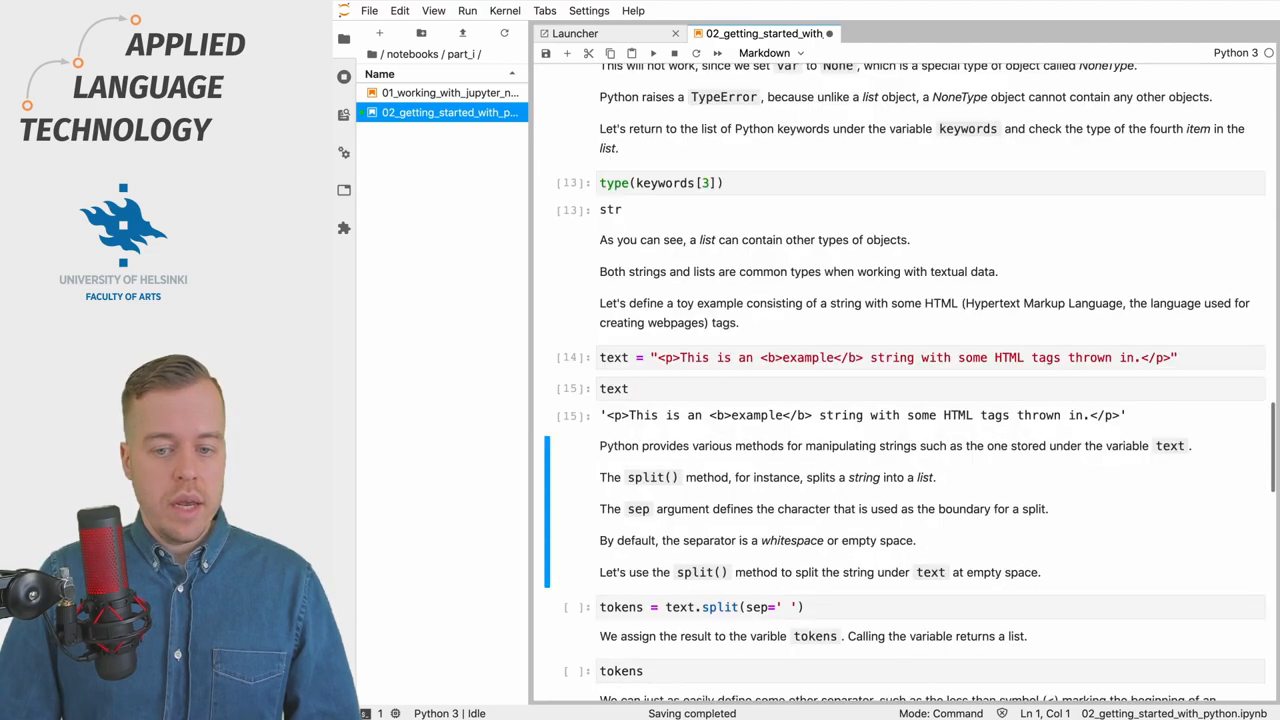
scroll("down", 3)
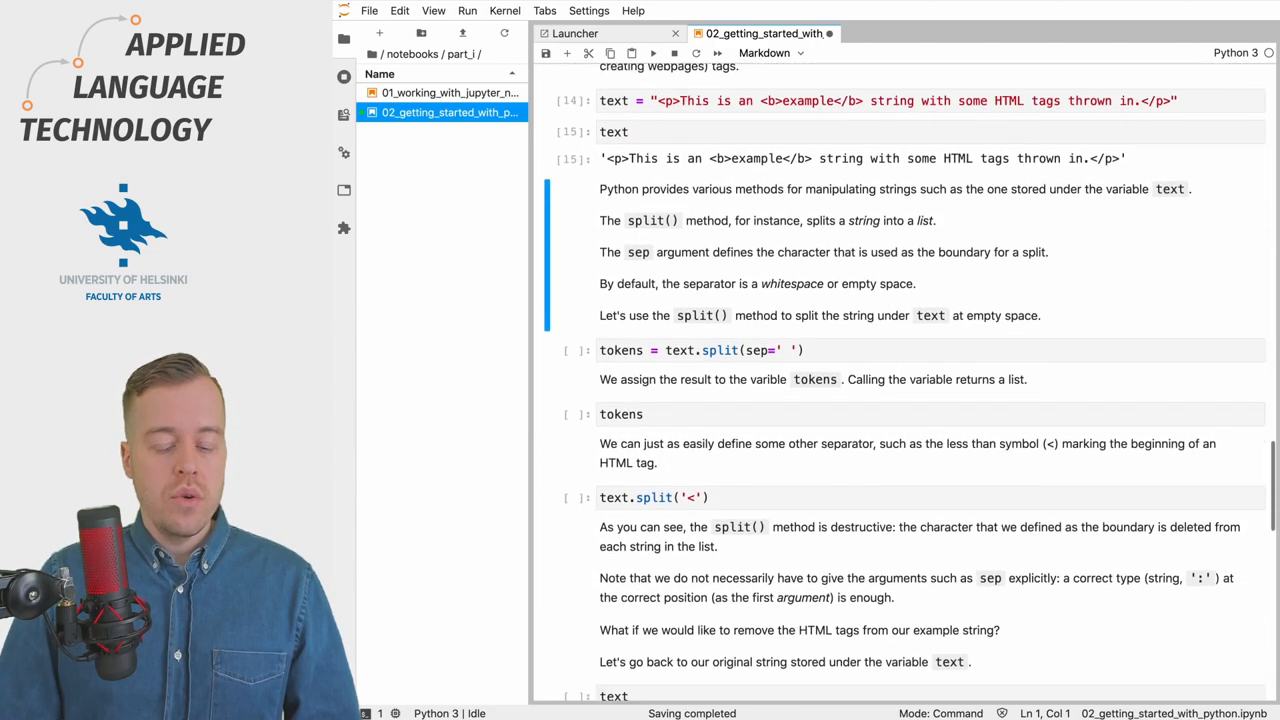
scroll("up", 3)
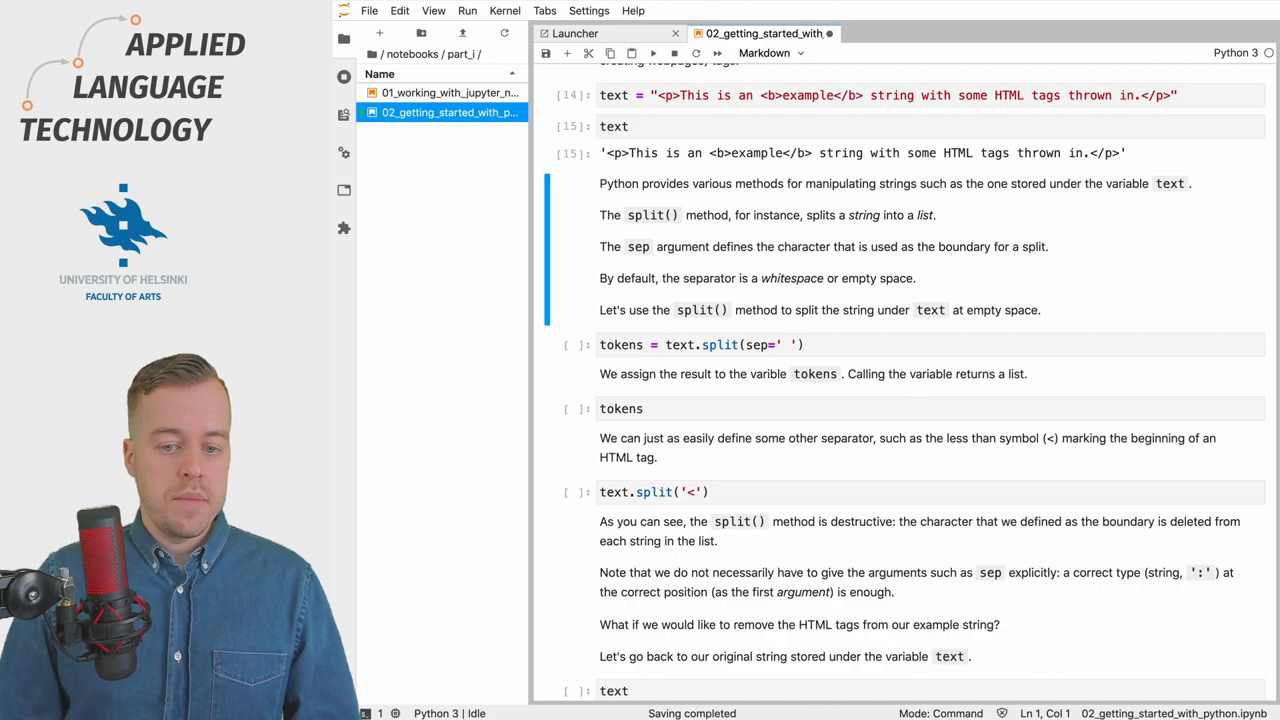
left_click(770, 52)
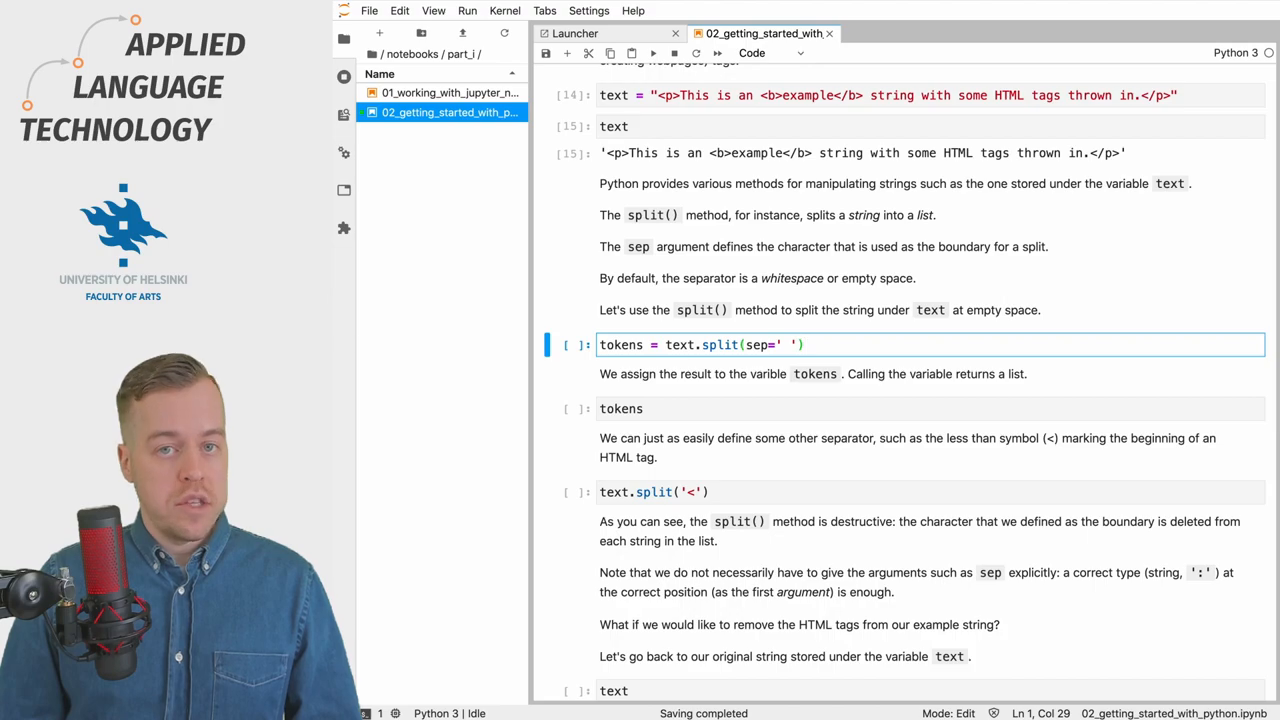
key("shift+enter")
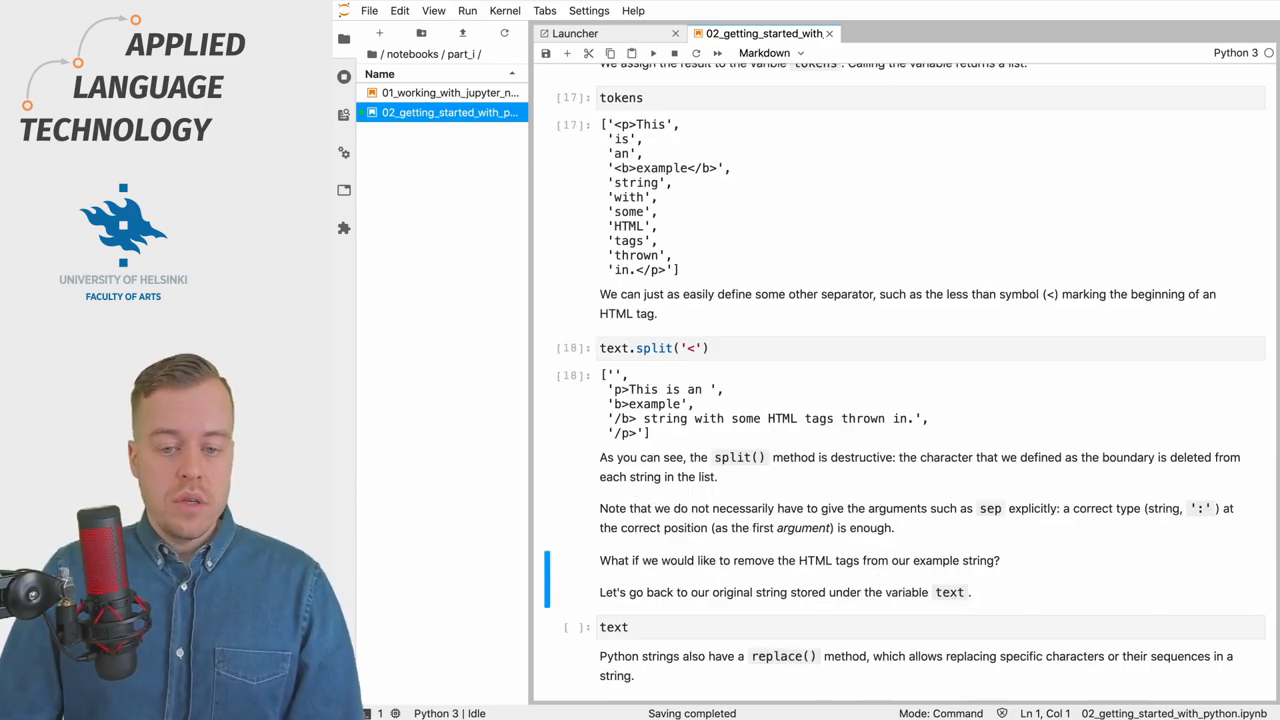
Step: Run the text cell below the split section to echo the original HTML string
scroll("down", 3)
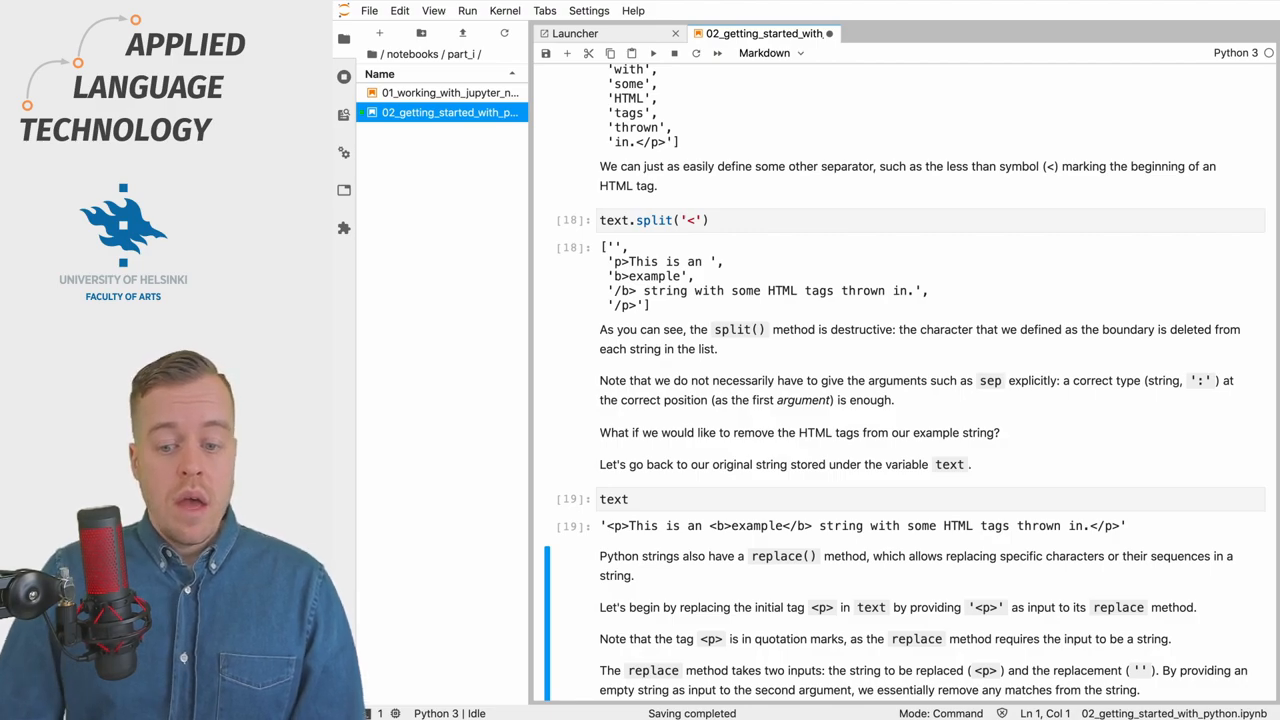
scroll("down", 3)
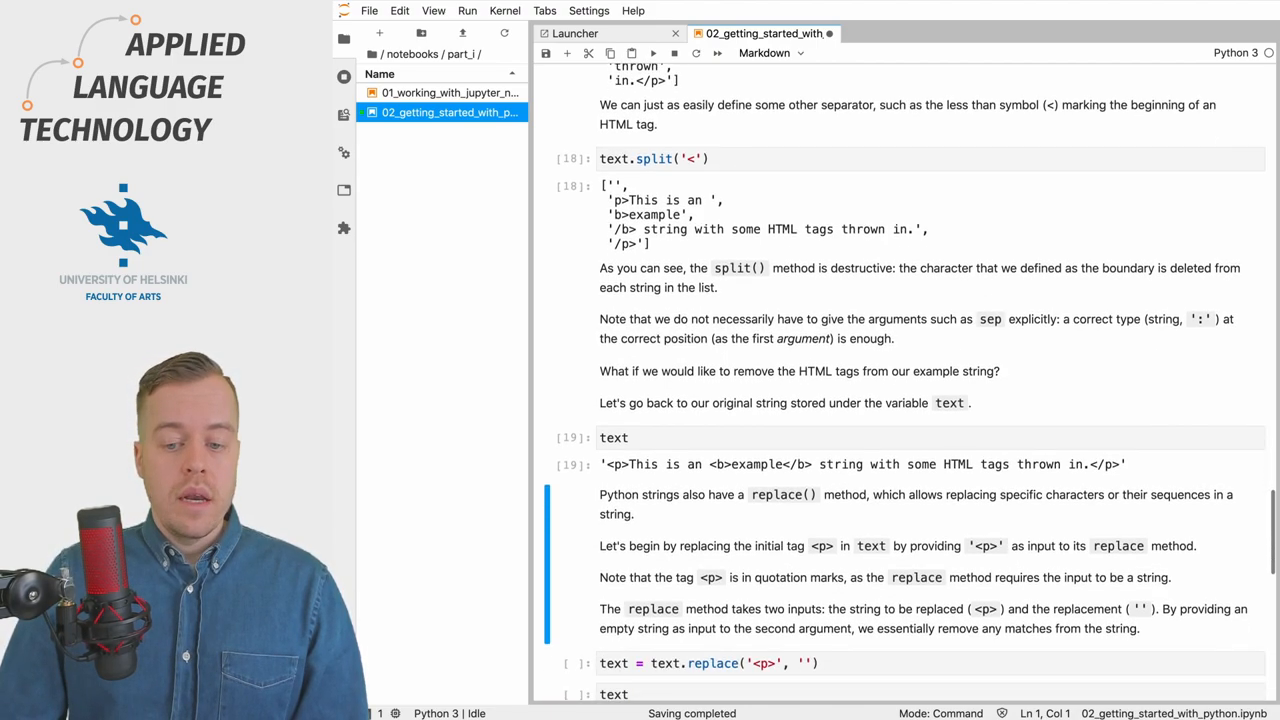
scroll("down", 3)
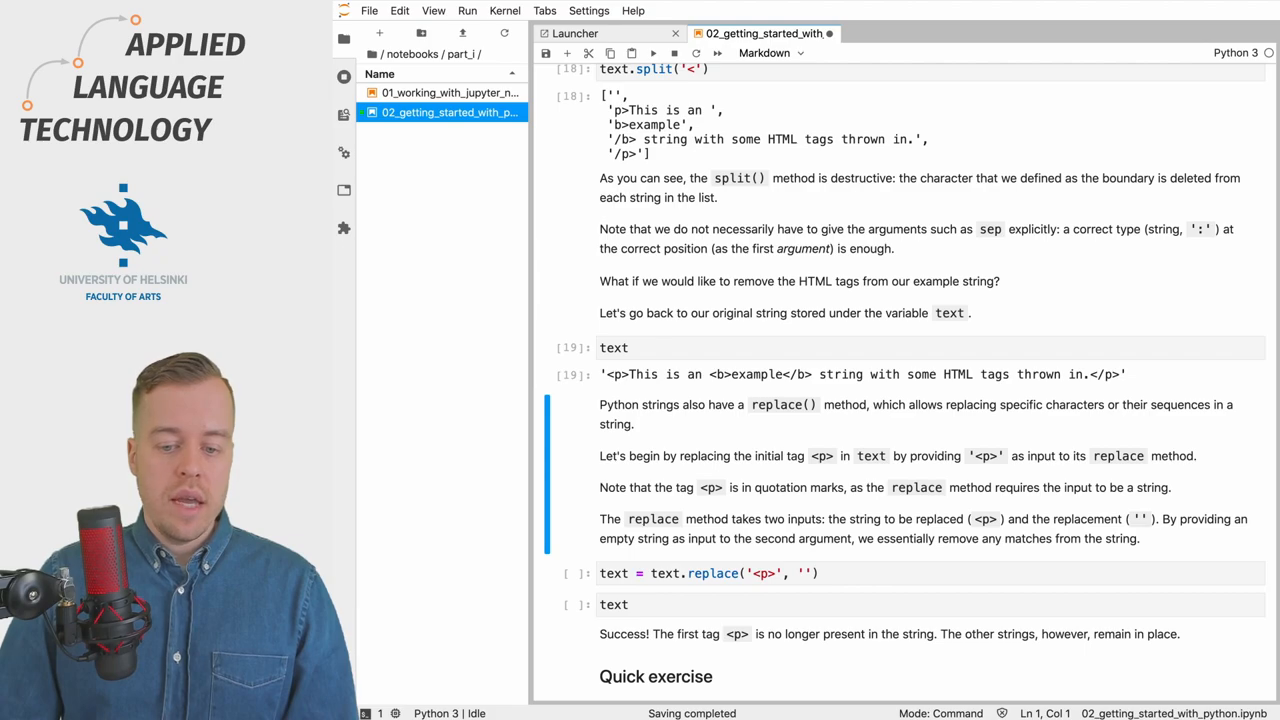
Step: Run text = text.replace('<p>', '') and display text without the leading <p> tag
scroll("down", 3)
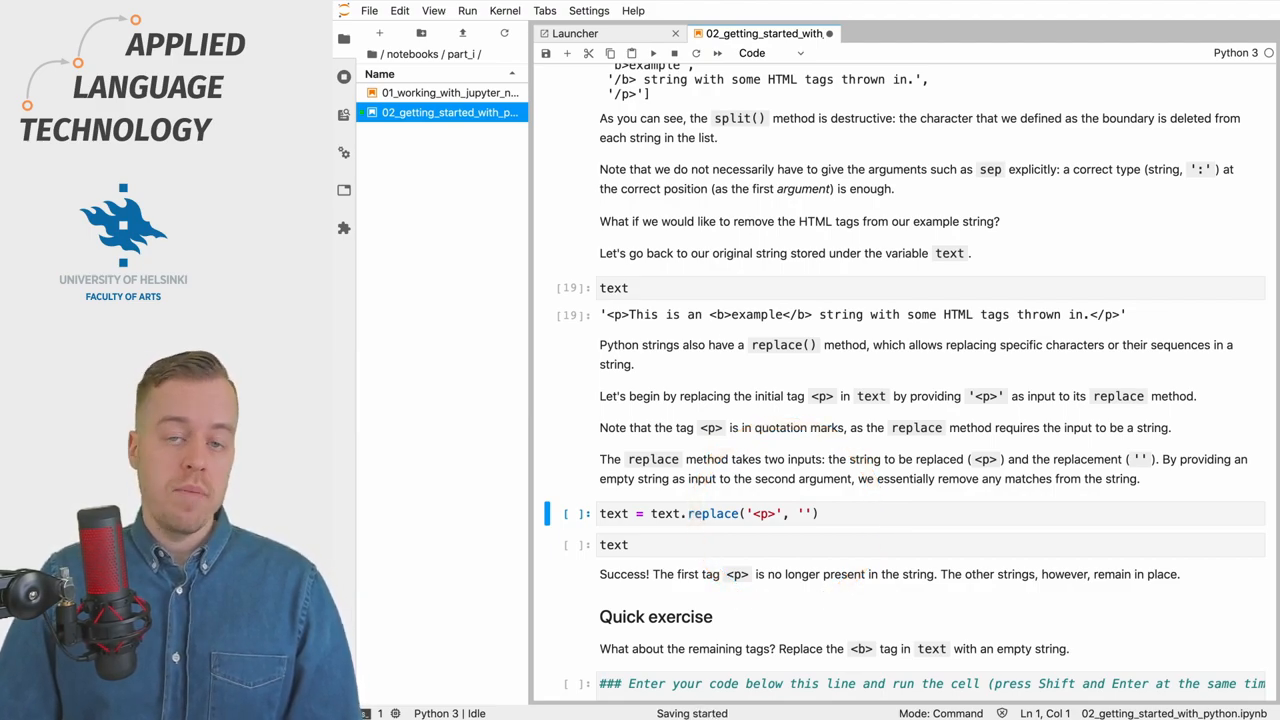
left_click(692, 512)
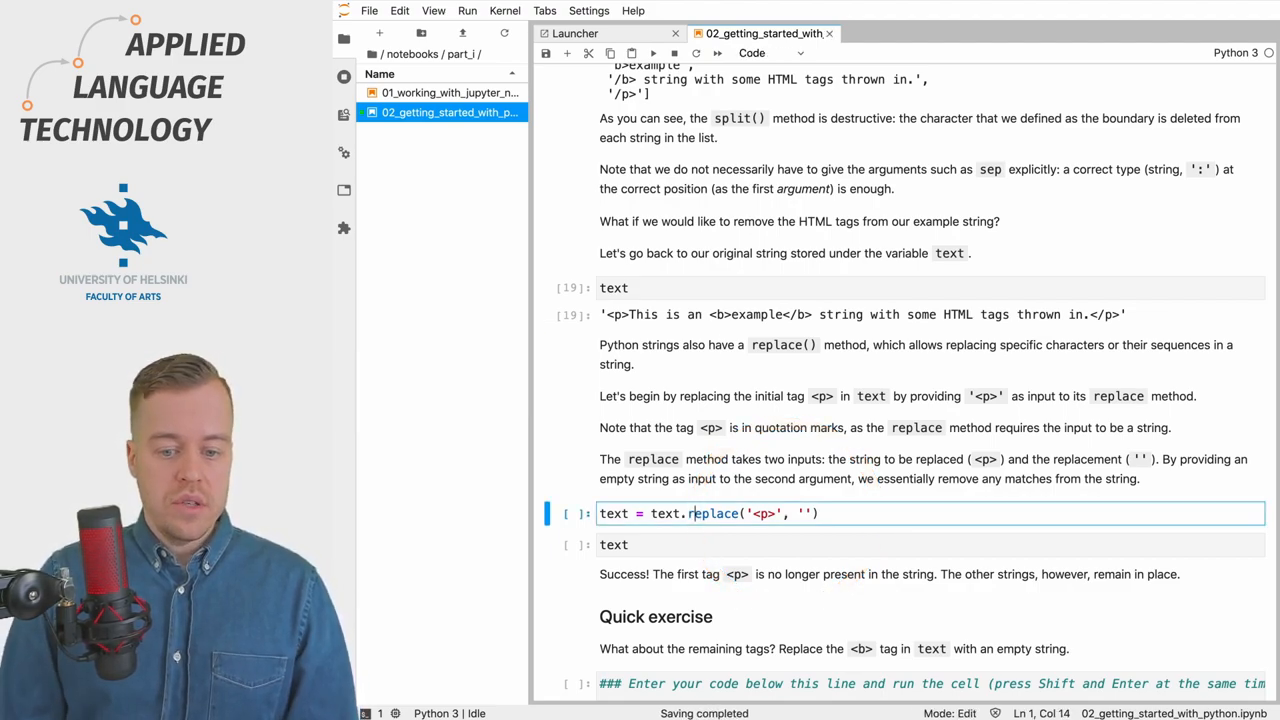
key("shift+enter")
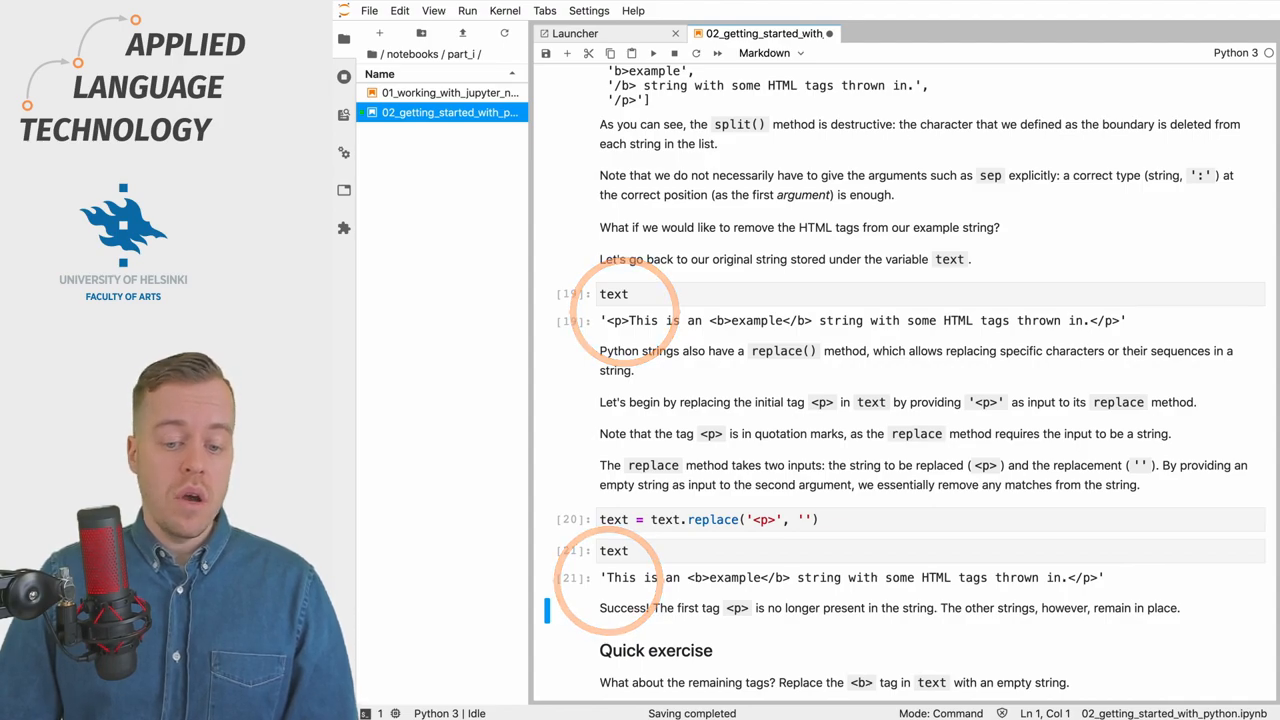
scroll("down", 3)
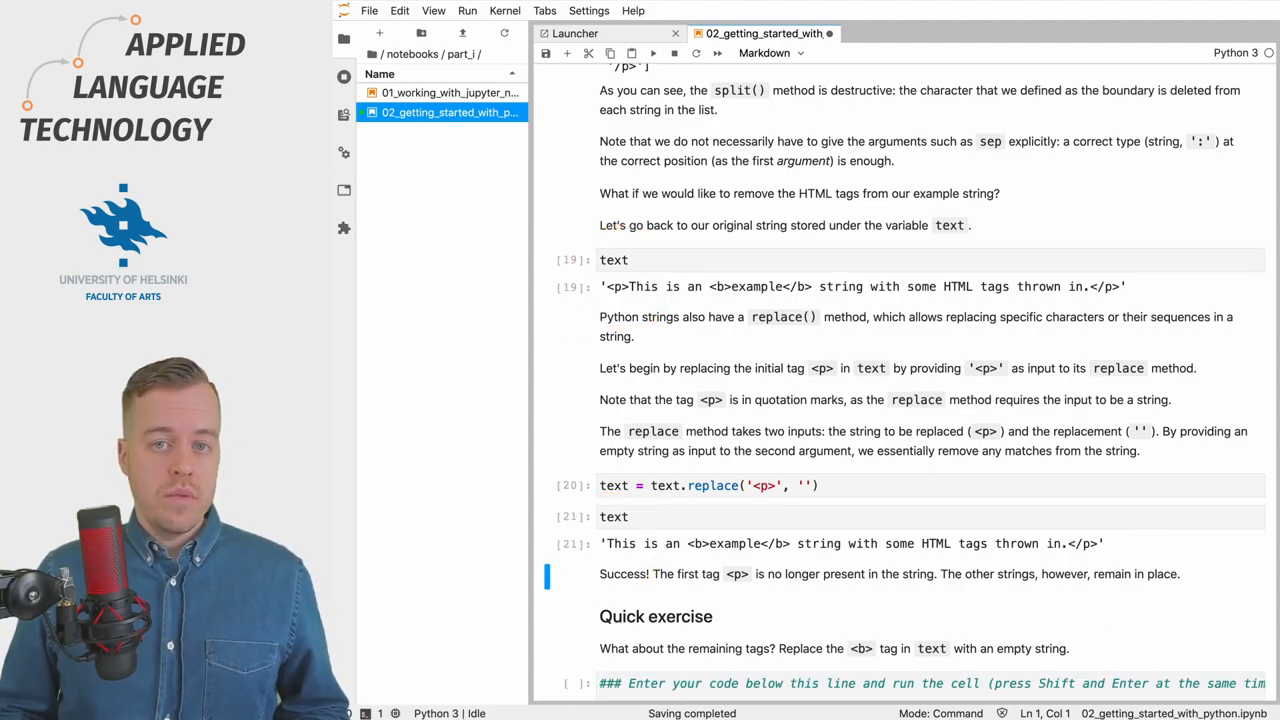